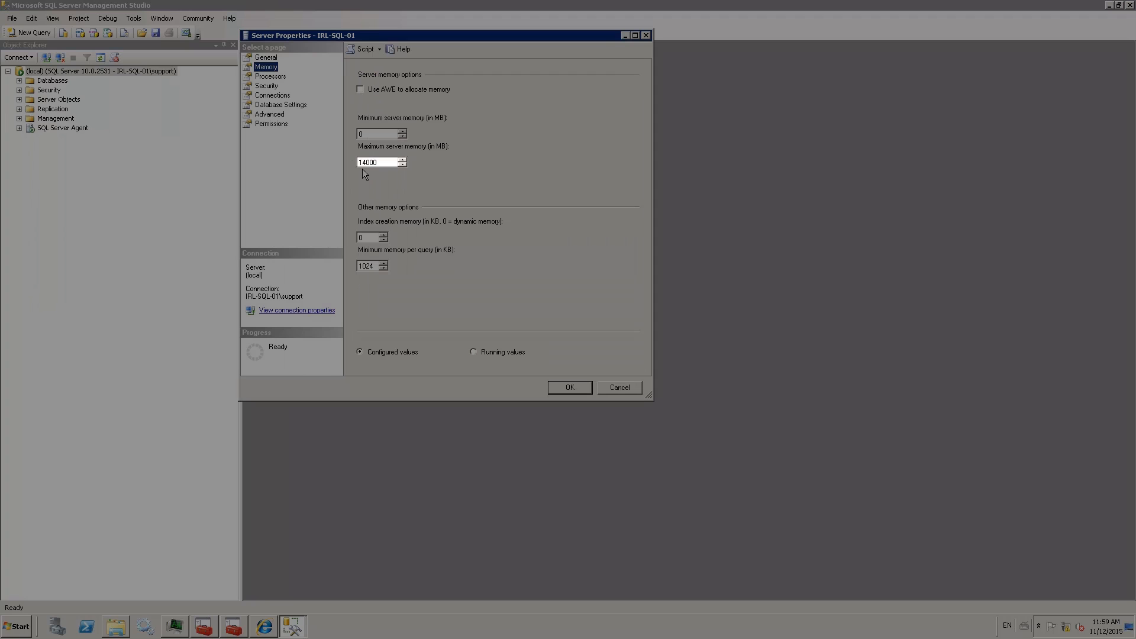
Step: Apply the 14000 MB maximum server memory setting in Server Properties
{"action": "left_click", "coordinate": [377, 161]}
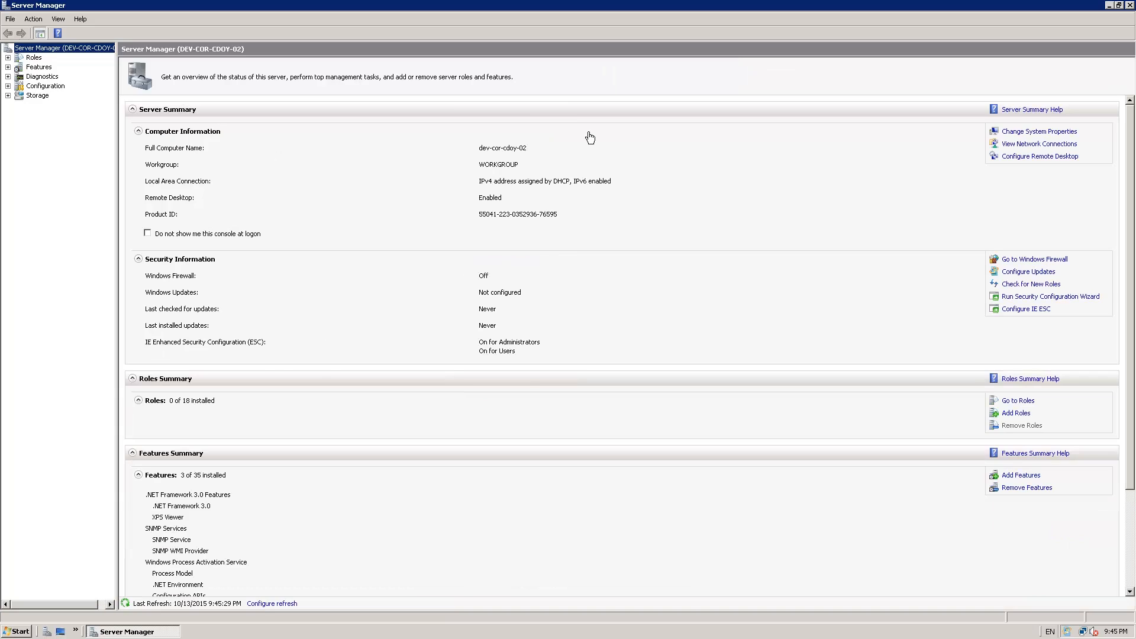
Step: Run the Add Roles Wizard to install Web Server (IIS) with default role services
{"action": "left_click", "coordinate": [33, 57]}
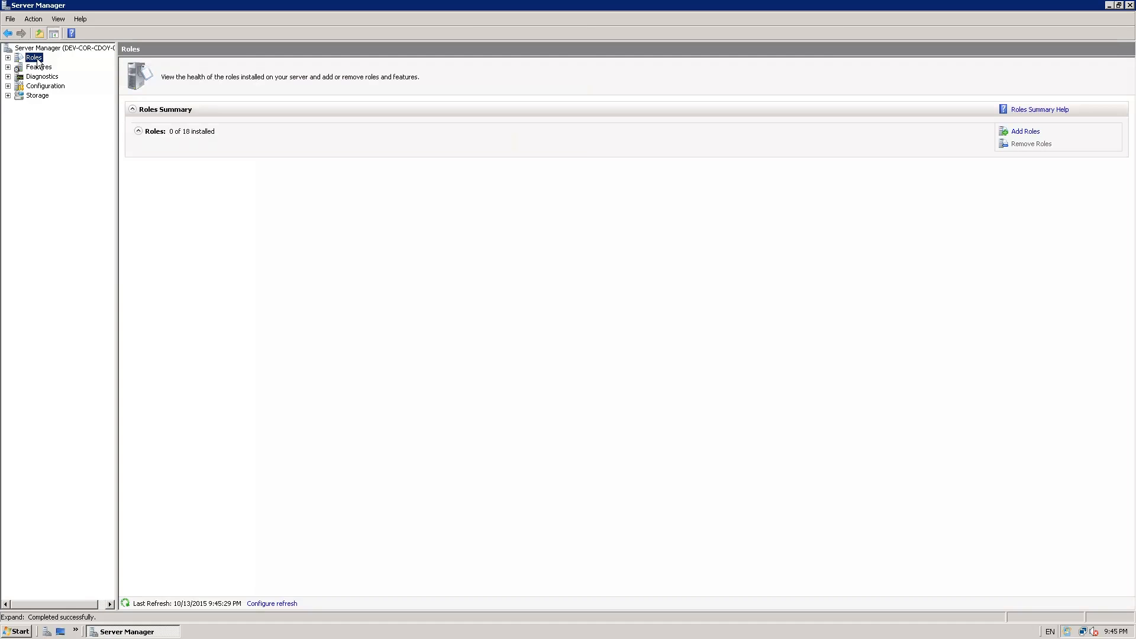
{"action": "left_click", "coordinate": [1025, 131]}
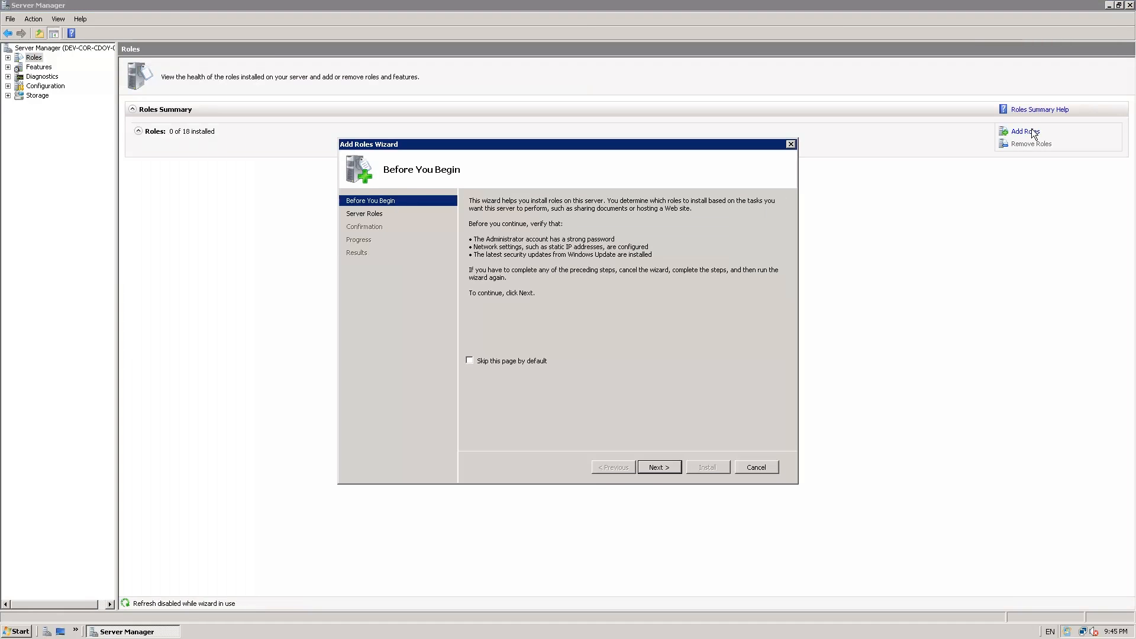
{"action": "mouse_move", "coordinate": [667, 468]}
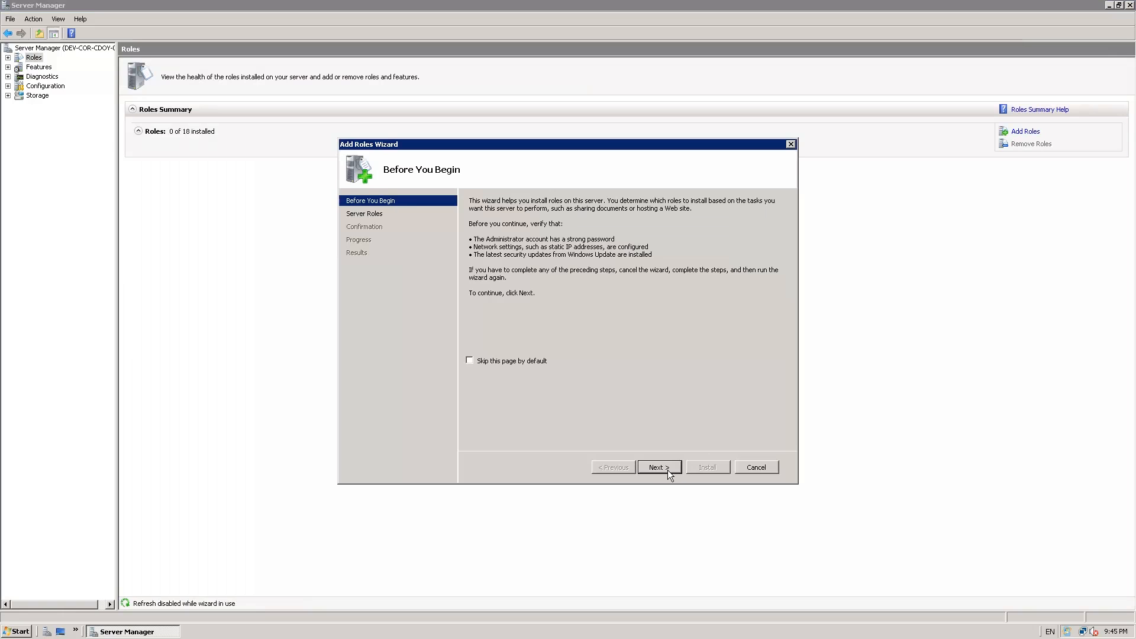
{"action": "left_click", "coordinate": [658, 467]}
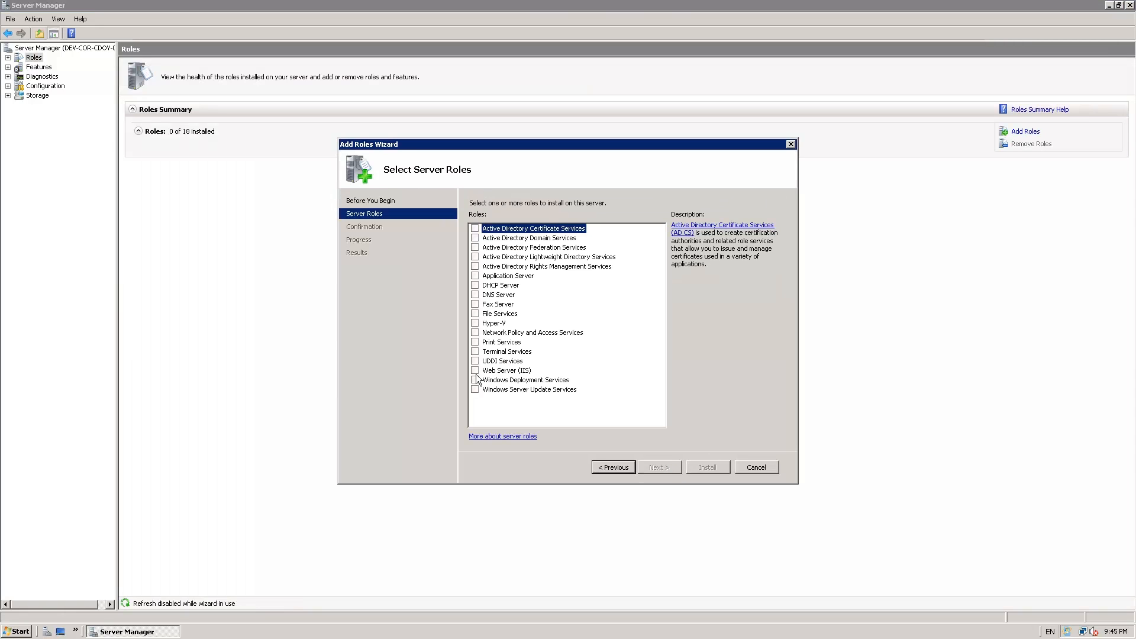
{"action": "left_click", "coordinate": [475, 371]}
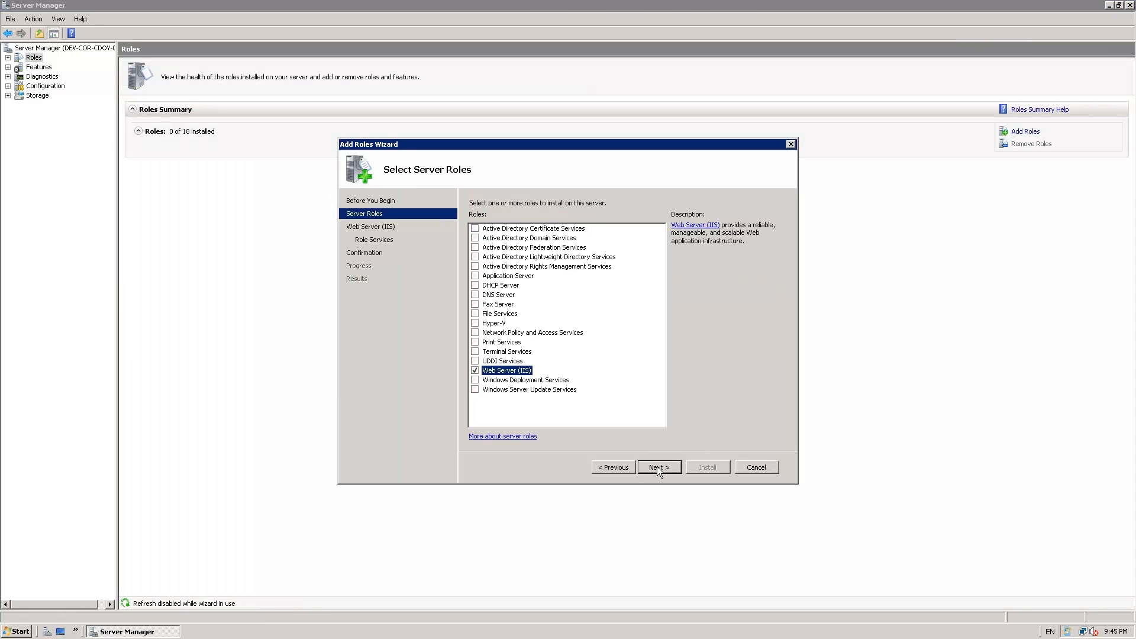
{"action": "left_click", "coordinate": [658, 467]}
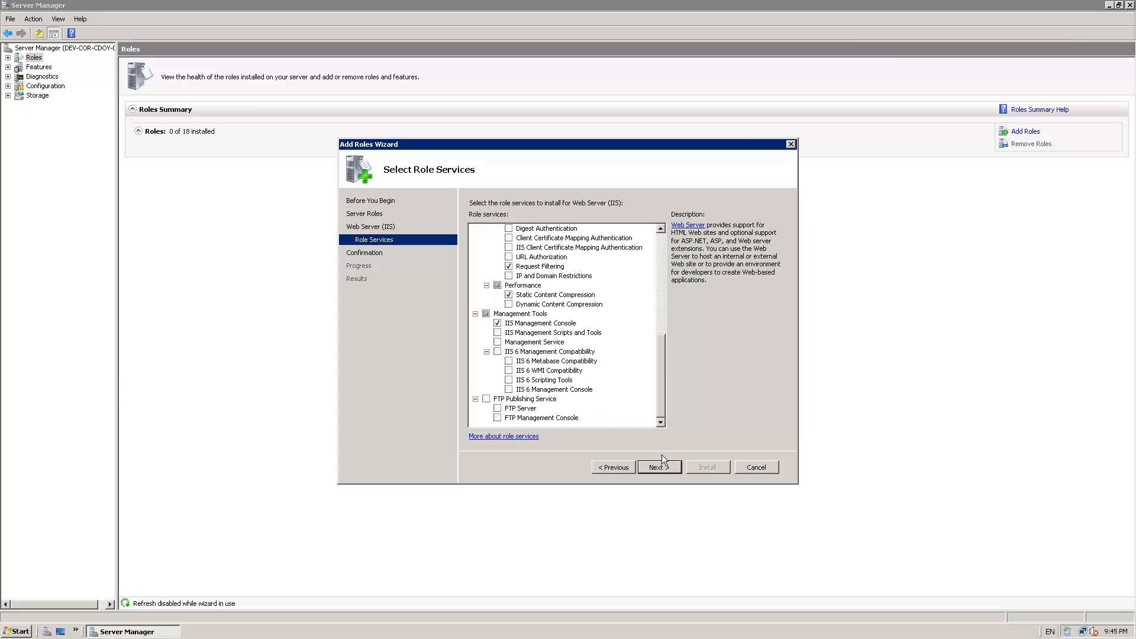
{"action": "left_click", "coordinate": [658, 467]}
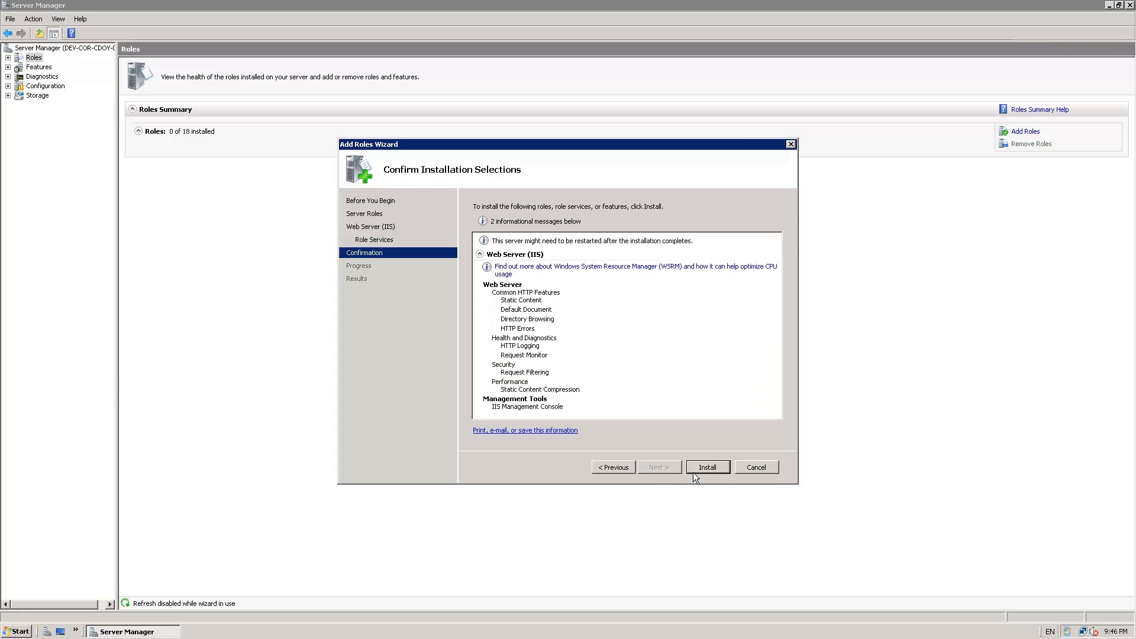
{"action": "left_click", "coordinate": [707, 467]}
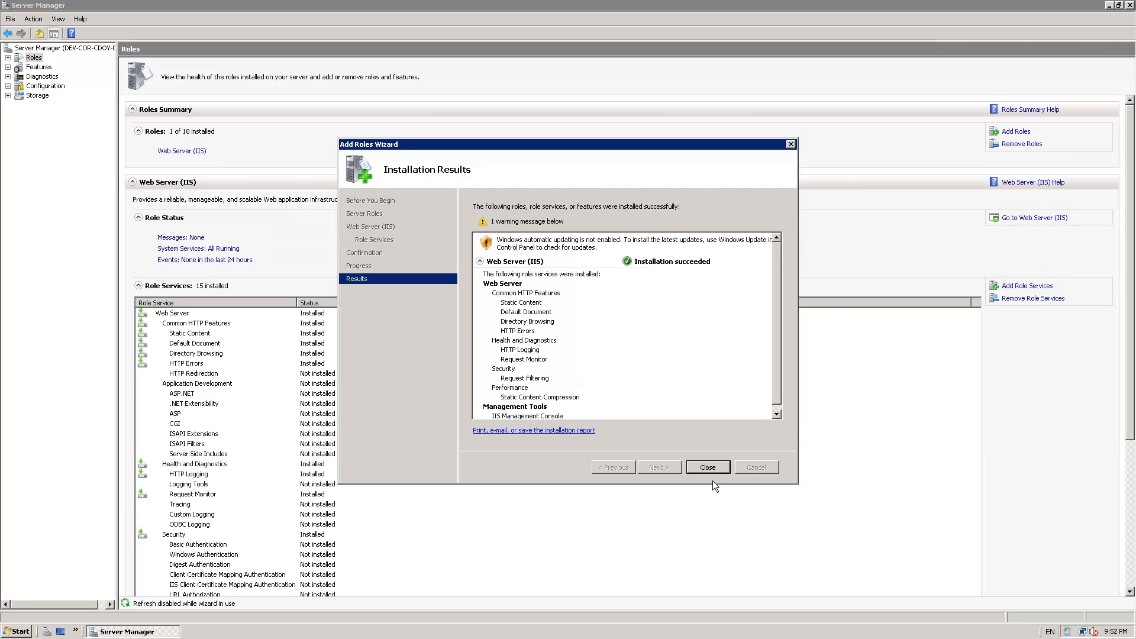
Step: Close the roles wizard, then tick Message Queuing in the Add Features wizard
{"action": "left_click", "coordinate": [706, 467]}
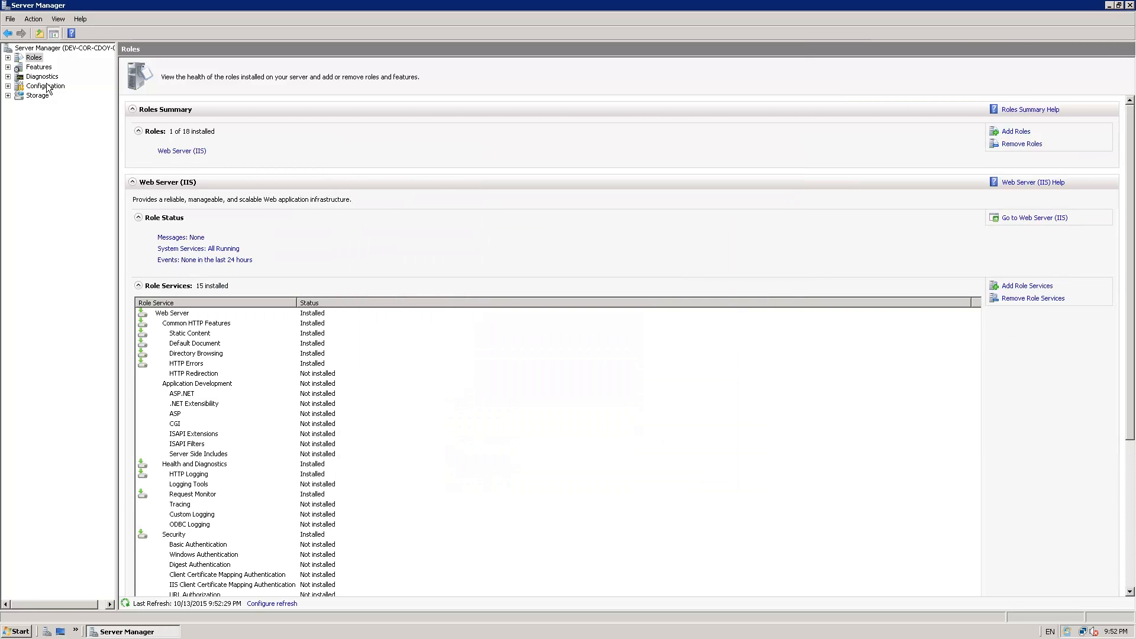
{"action": "left_click", "coordinate": [39, 66]}
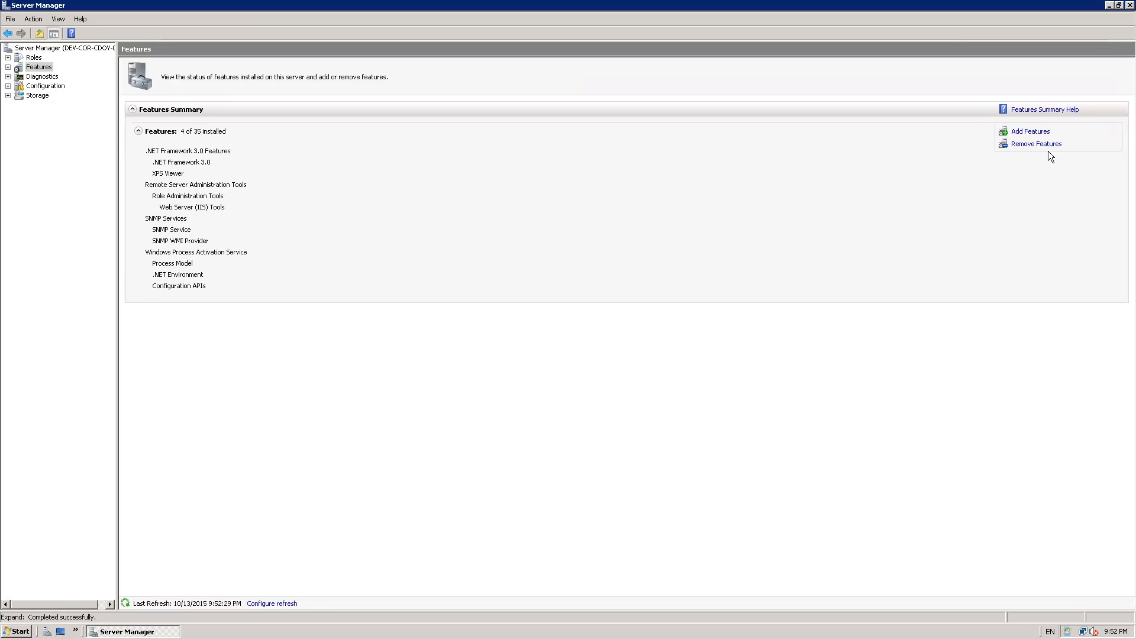
{"action": "left_click", "coordinate": [1030, 132]}
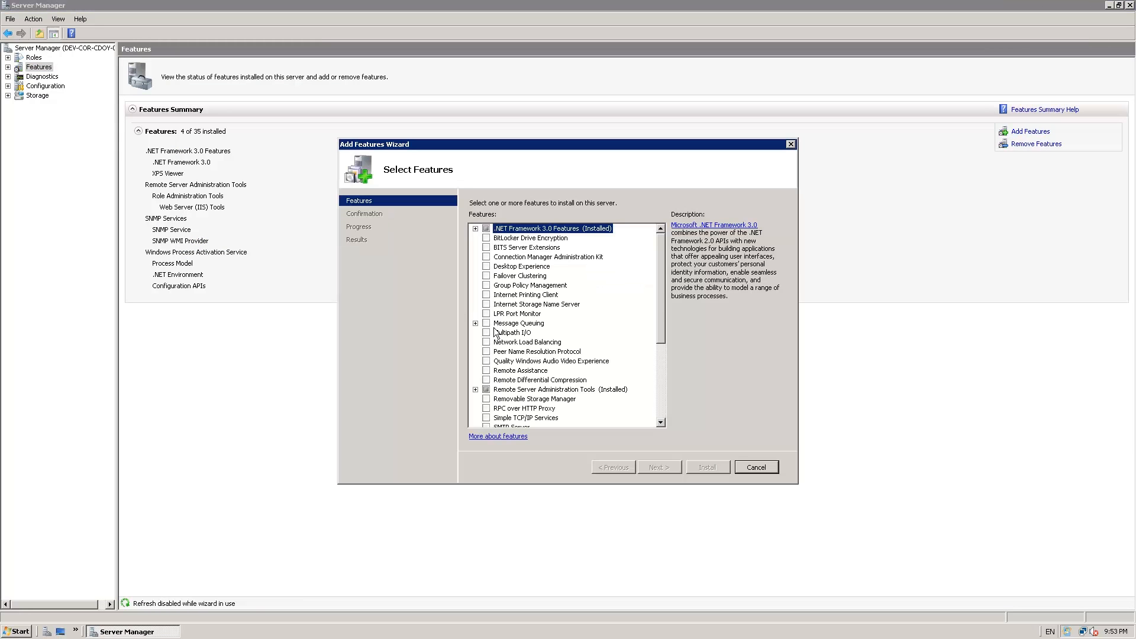
{"action": "left_click", "coordinate": [519, 323]}
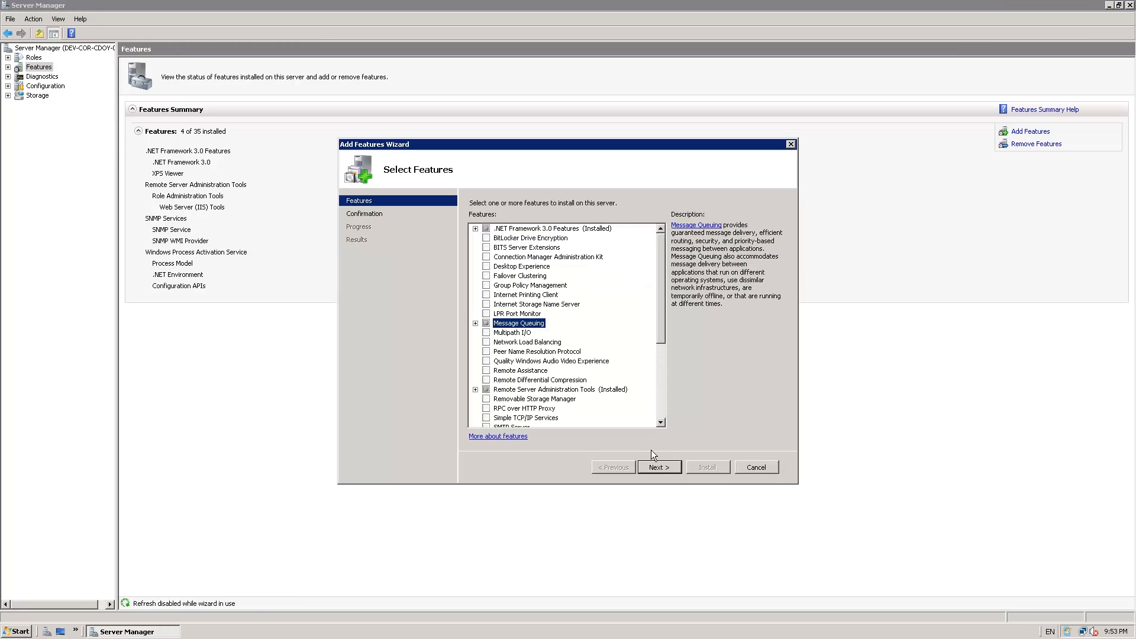
{"action": "mouse_move", "coordinate": [658, 467]}
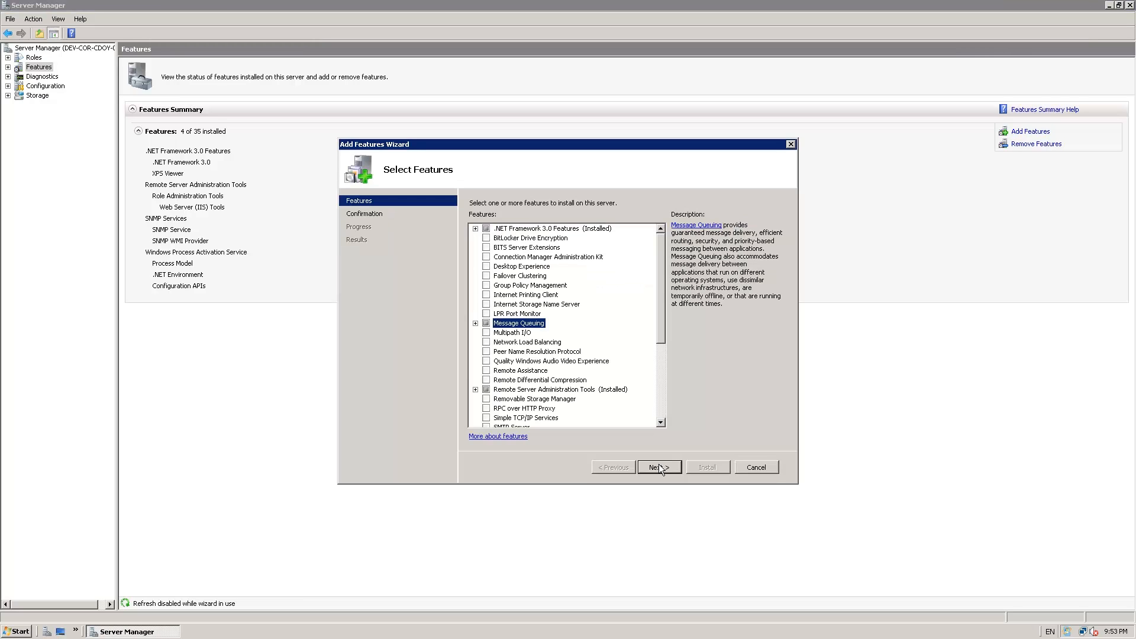